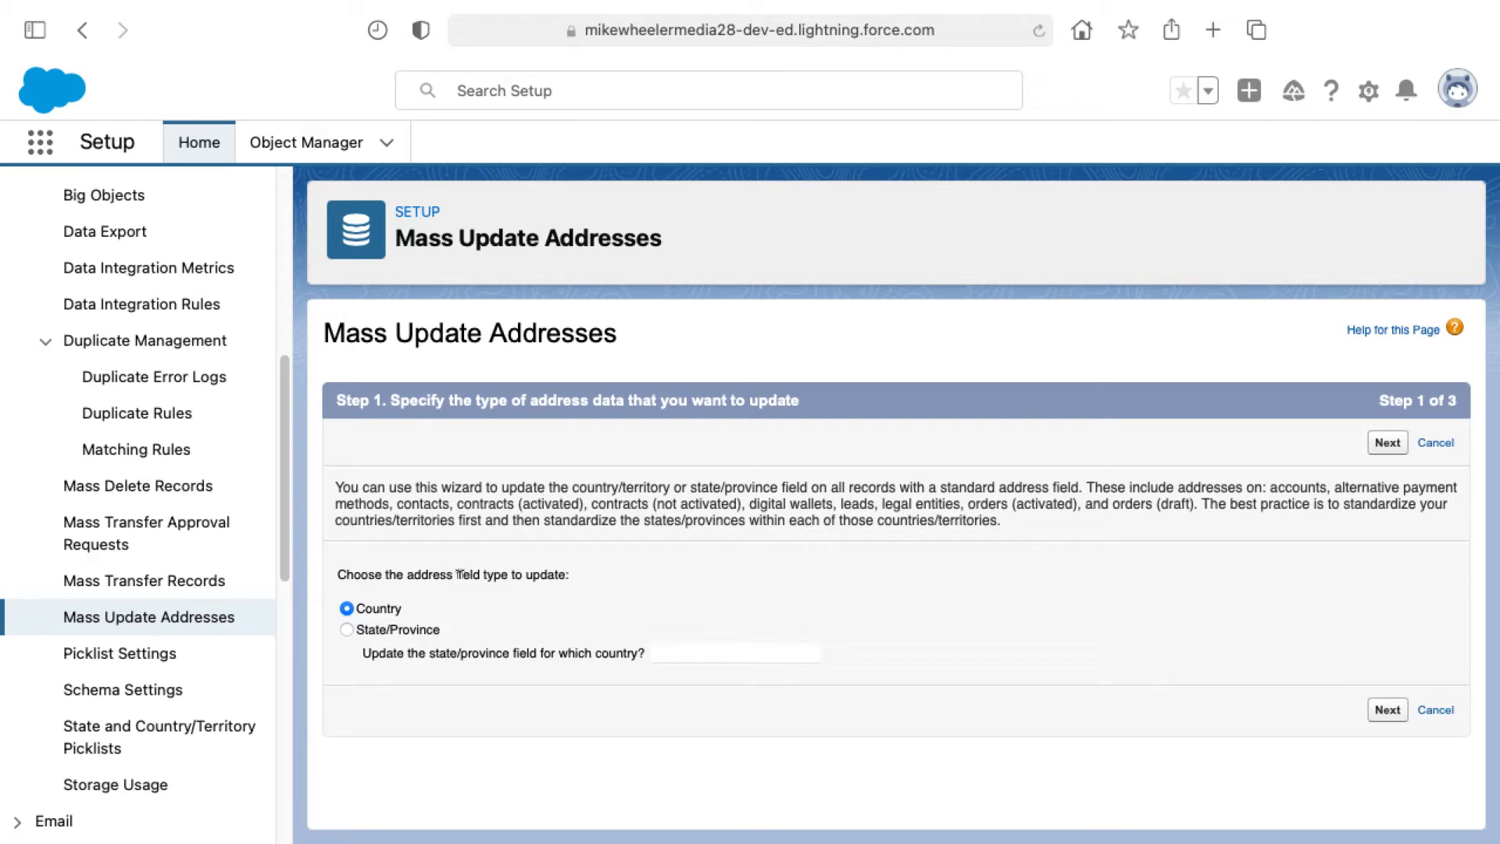
mouse_move(444, 609)
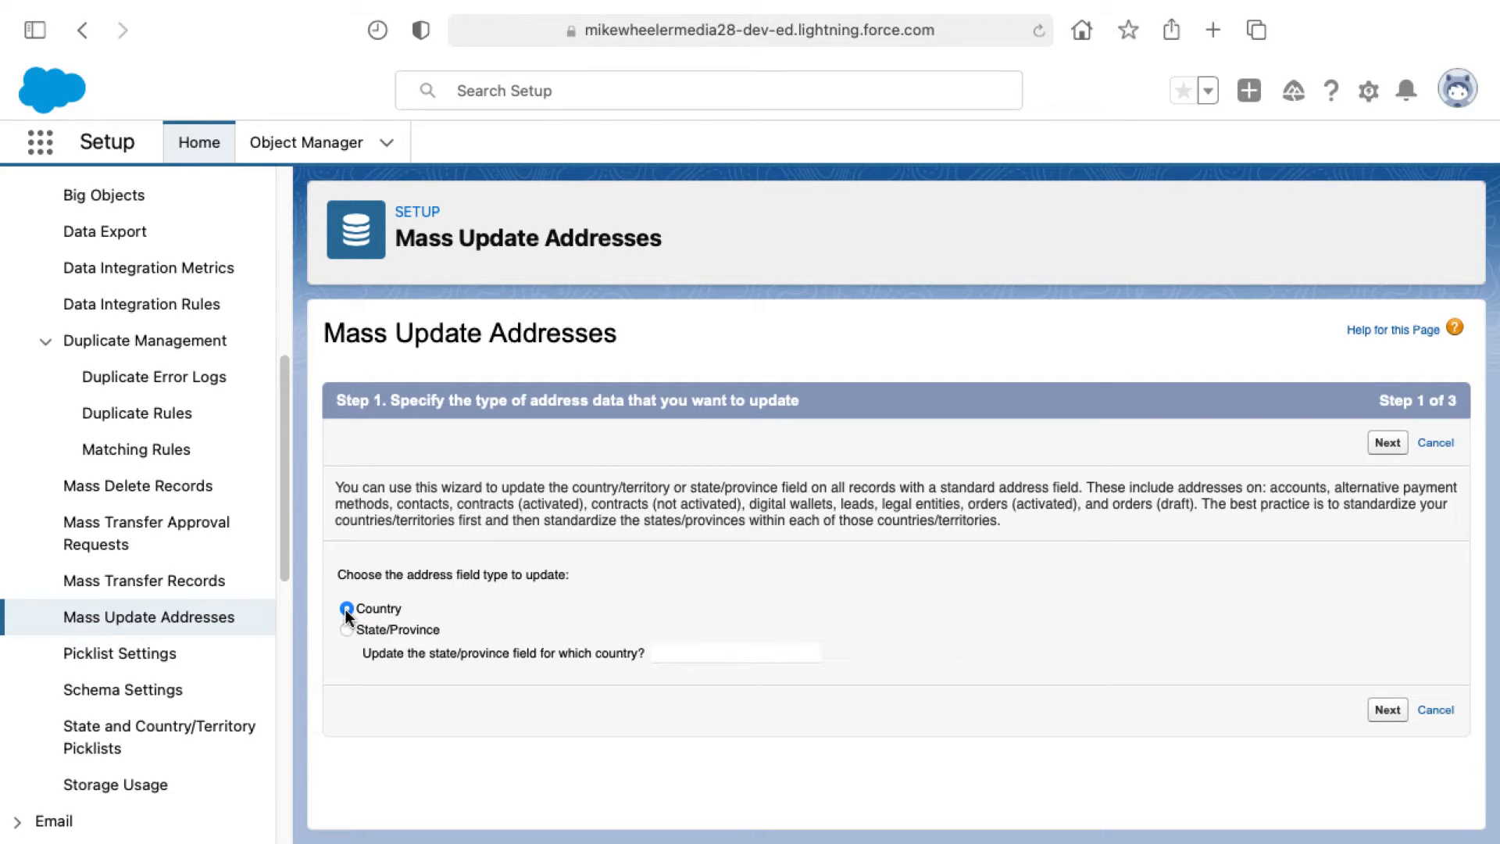
- Advance to step 2, search the existing country values and select USA for replacement
left_click(1386, 443)
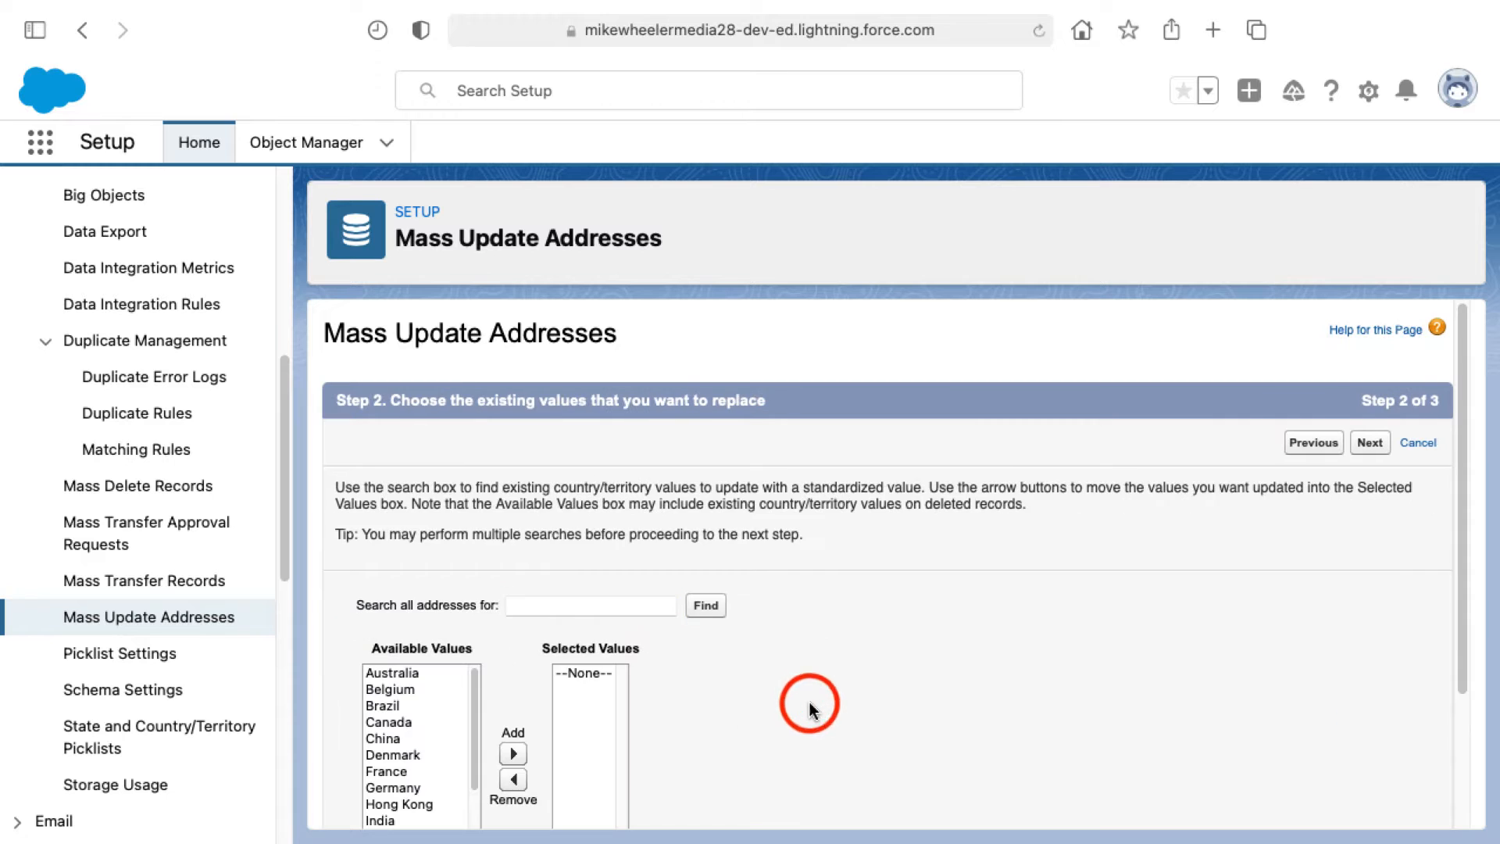
scroll("down", 3)
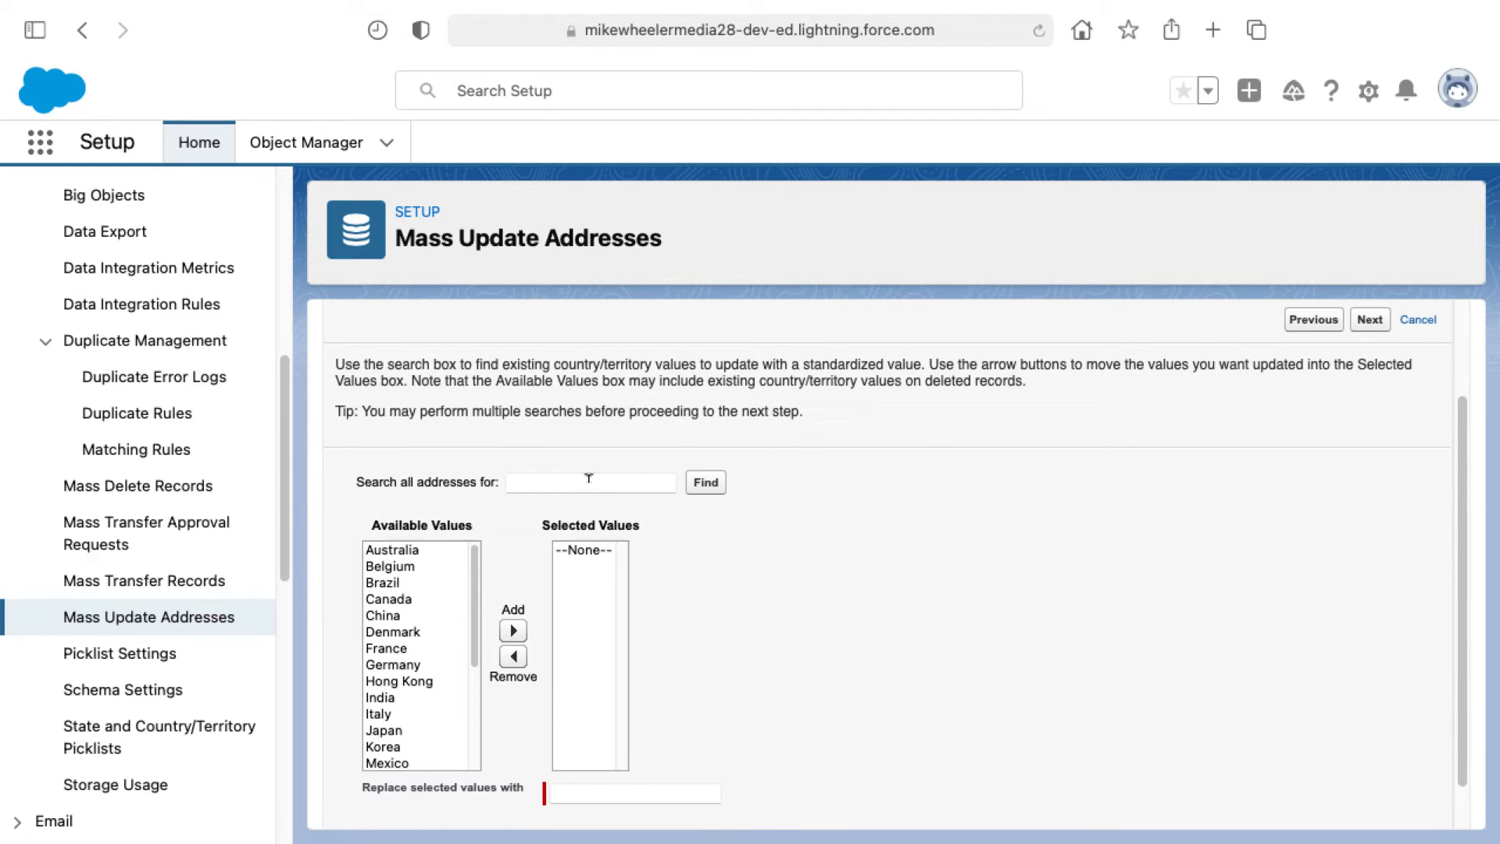
left_click(589, 481)
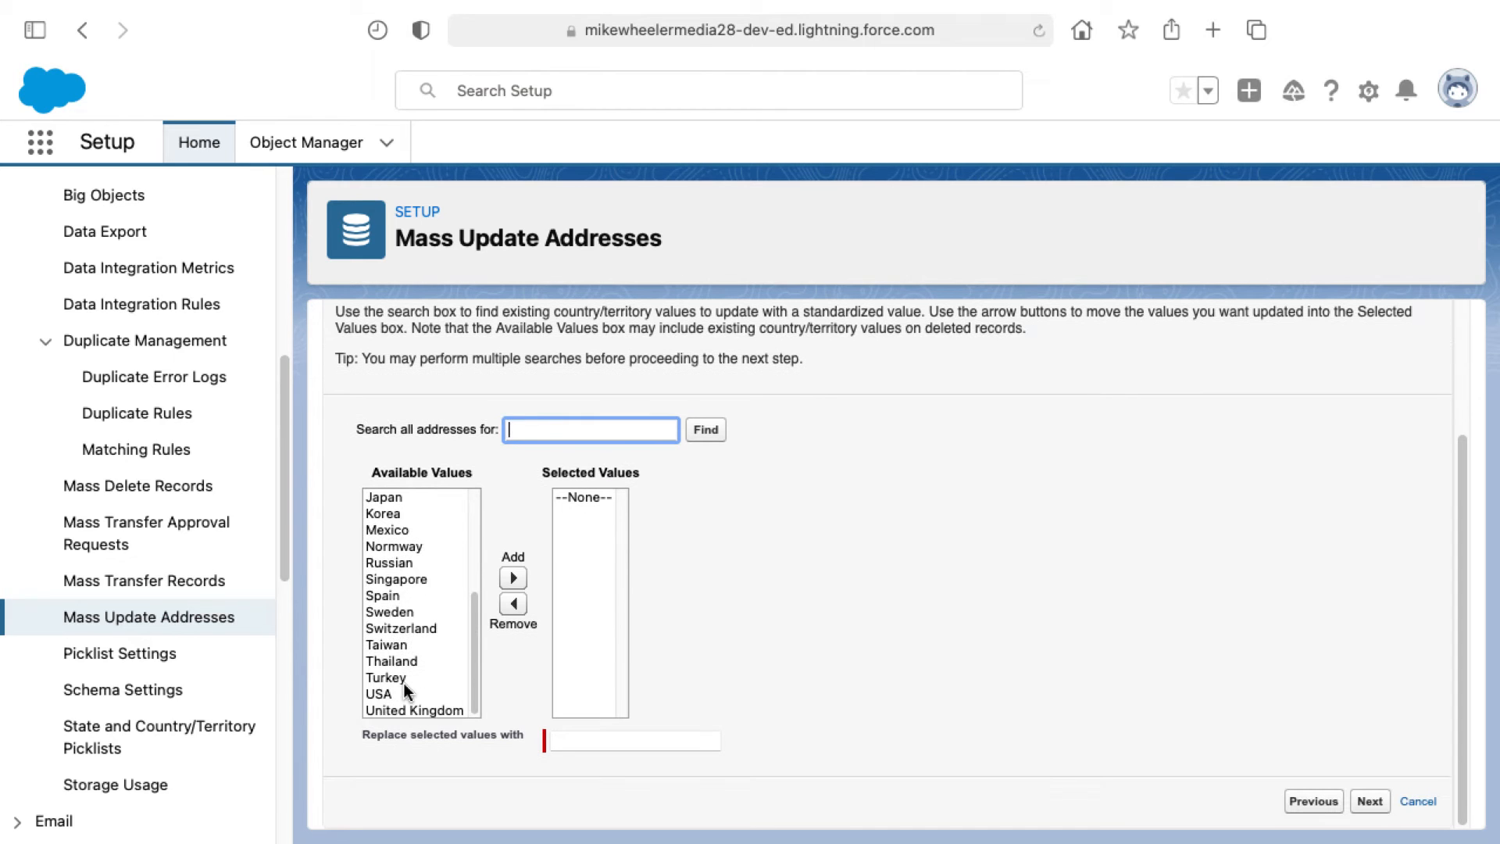
left_click(512, 578)
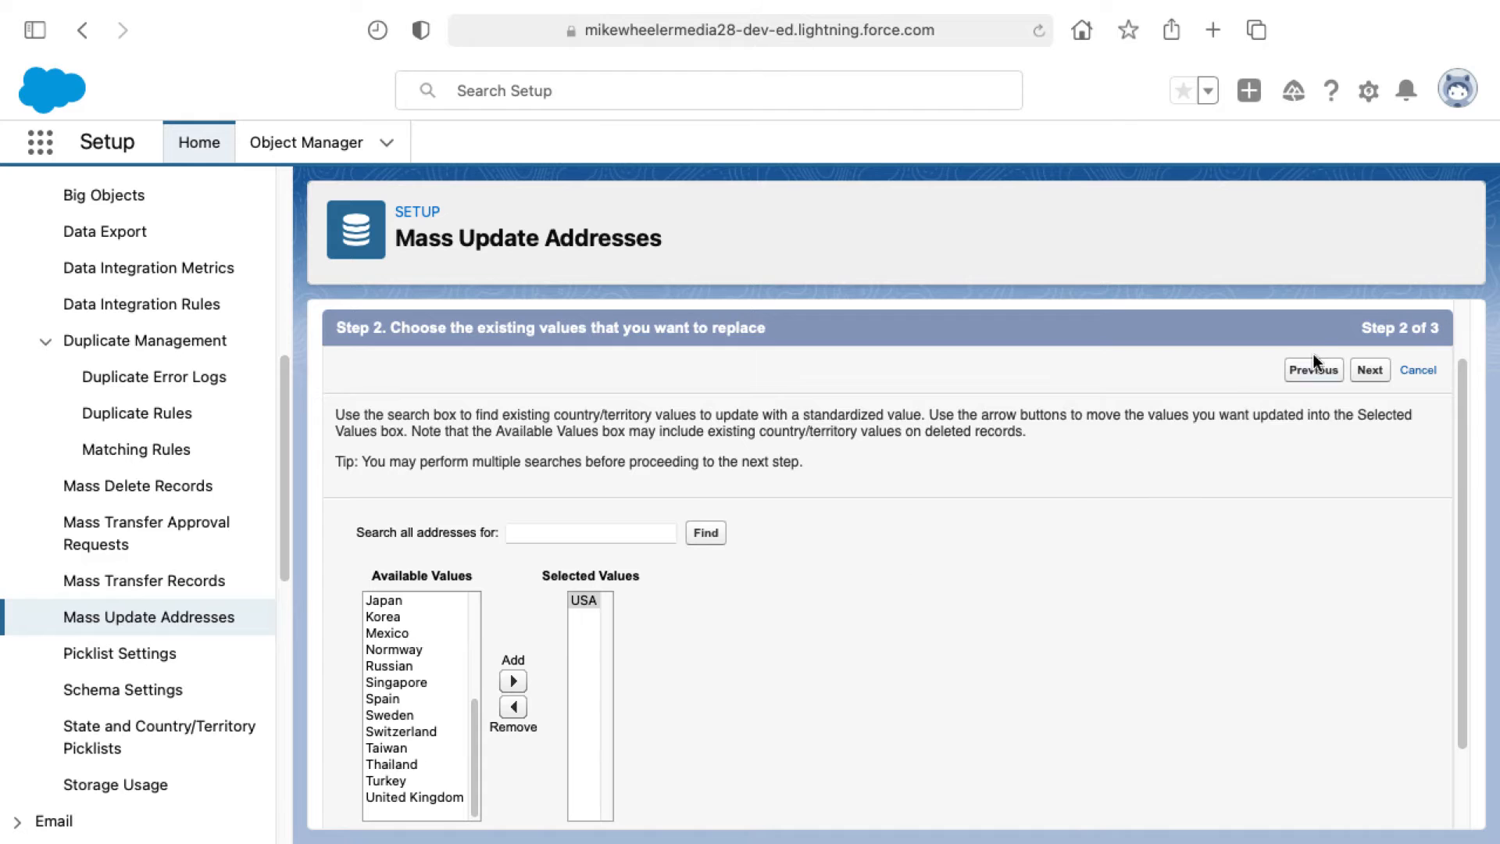
- Return to step 1 of the wizard with Country kept as the field type
left_click(1310, 371)
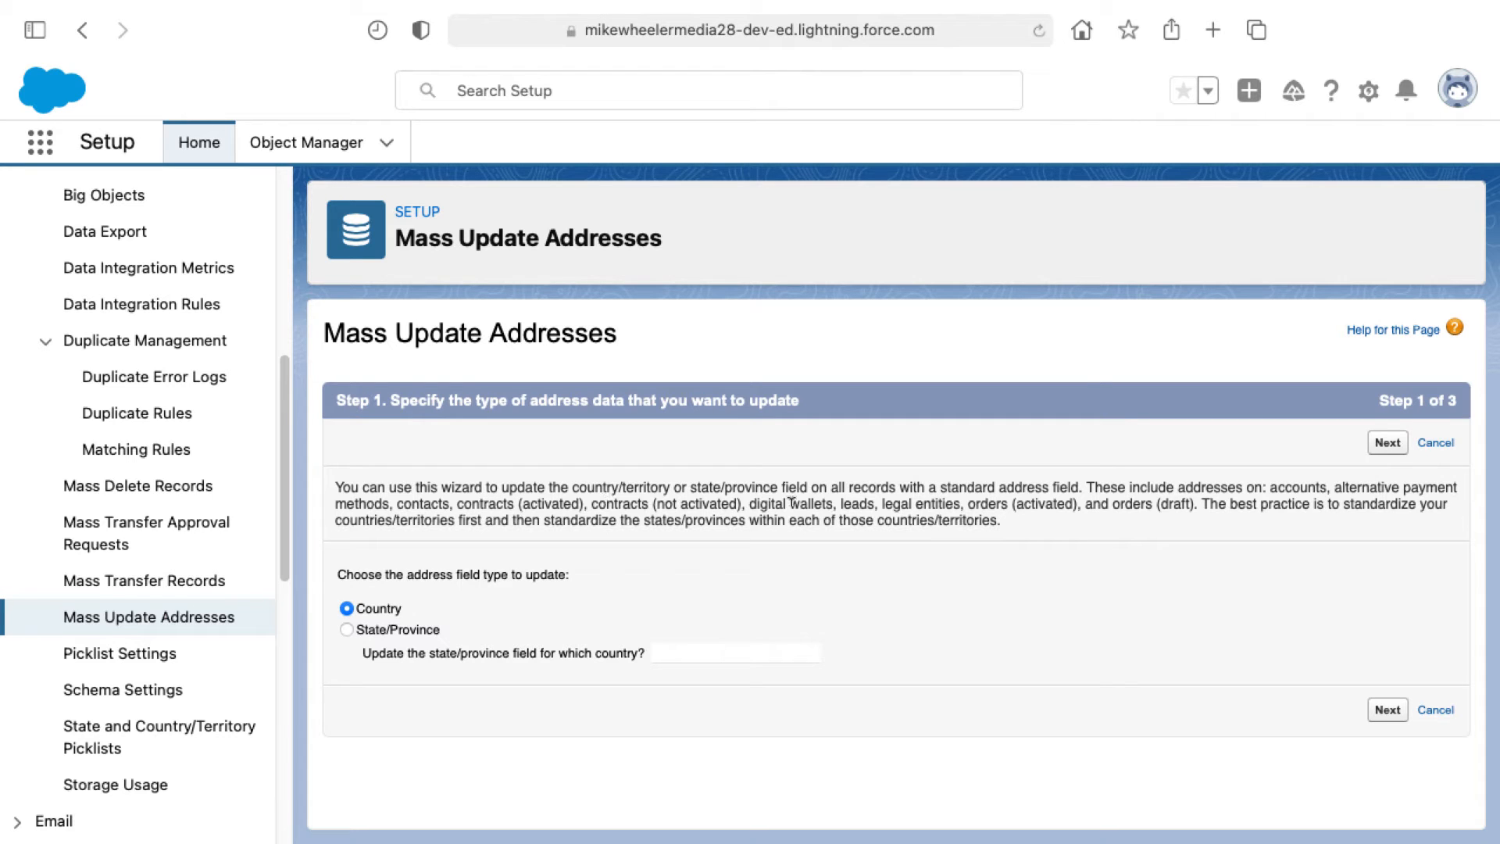
mouse_move(590, 681)
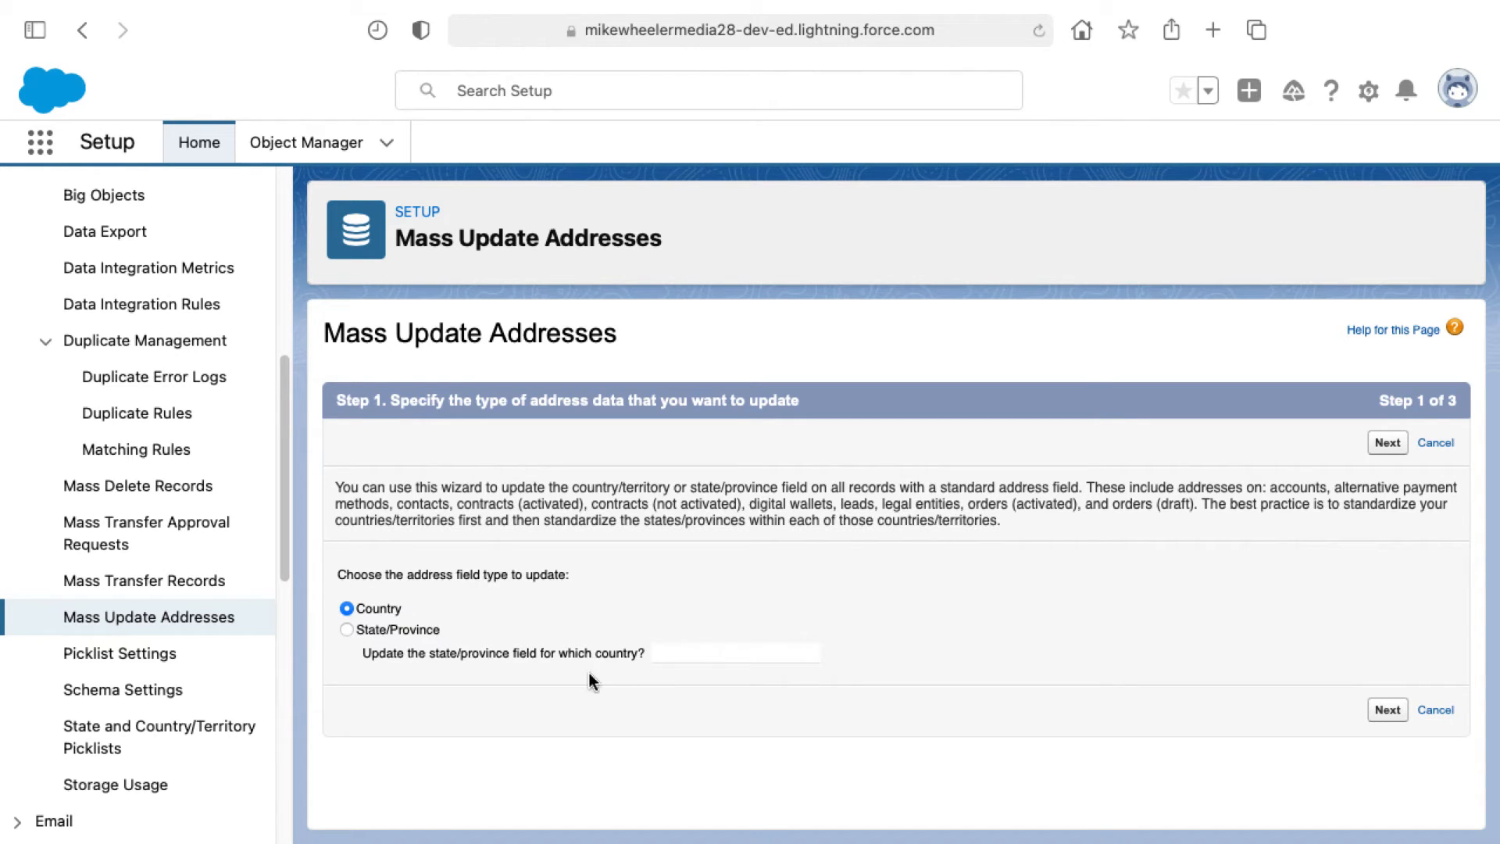
- Continue to step 2 again, where USA is selected and a missing replacement value is flagged
left_click(1386, 442)
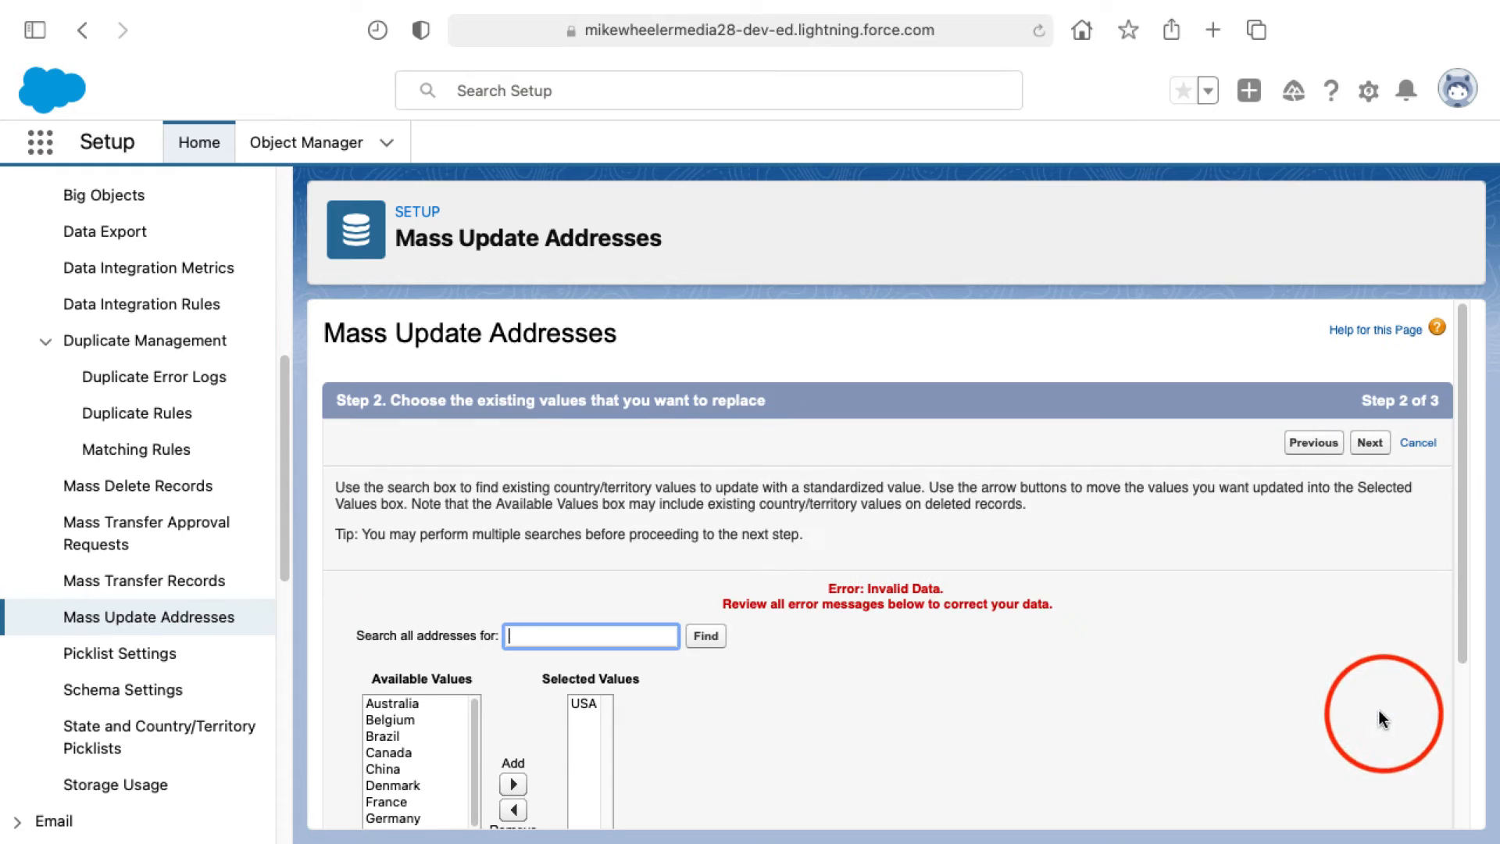
scroll("down", 3)
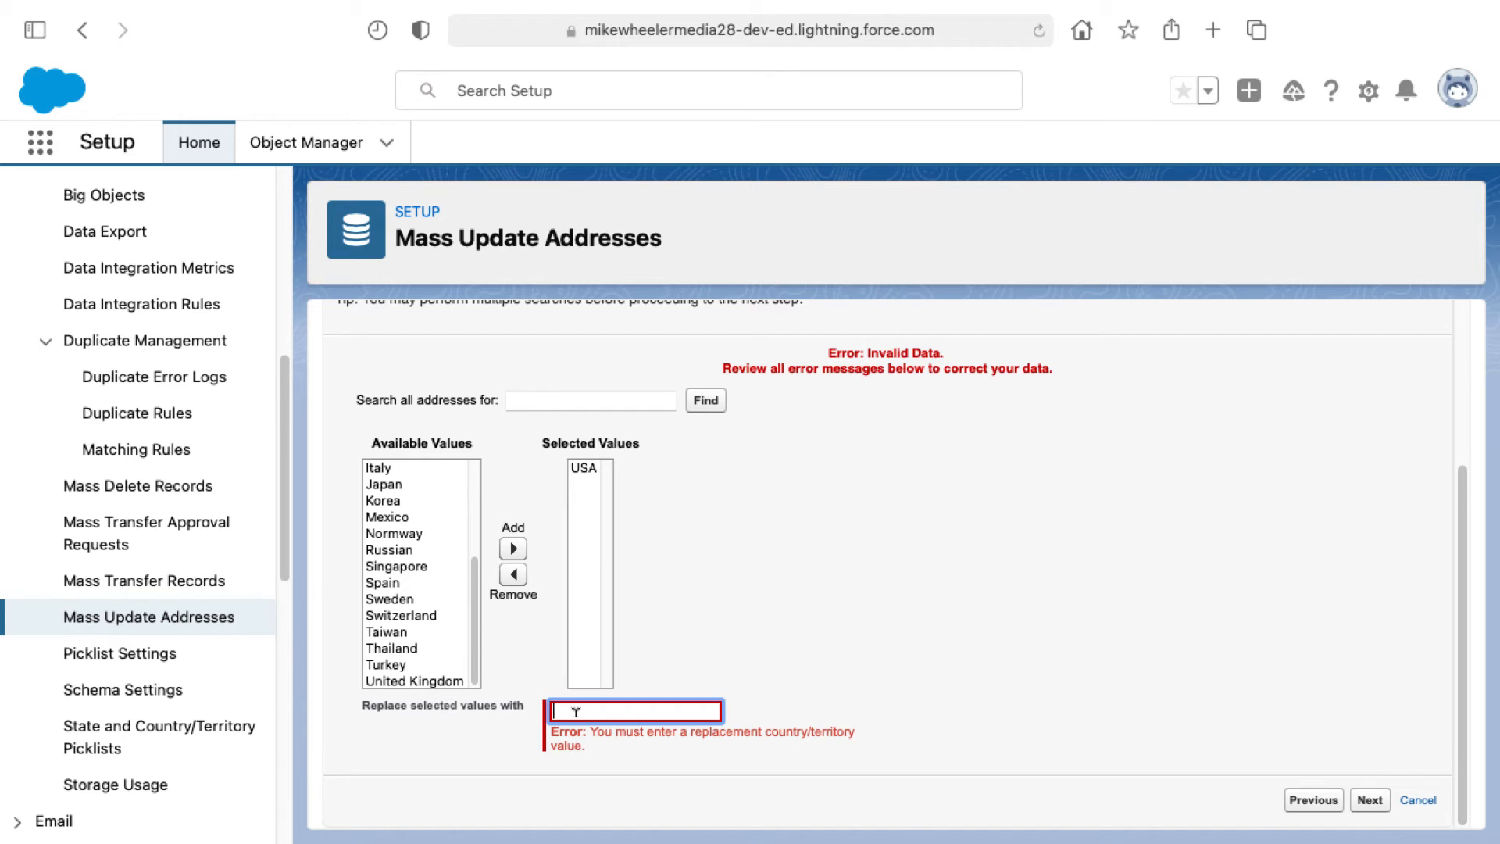
- Proceed with United States as the replacement to the step 3 confirmation of 250 affected fields
left_click(1369, 800)
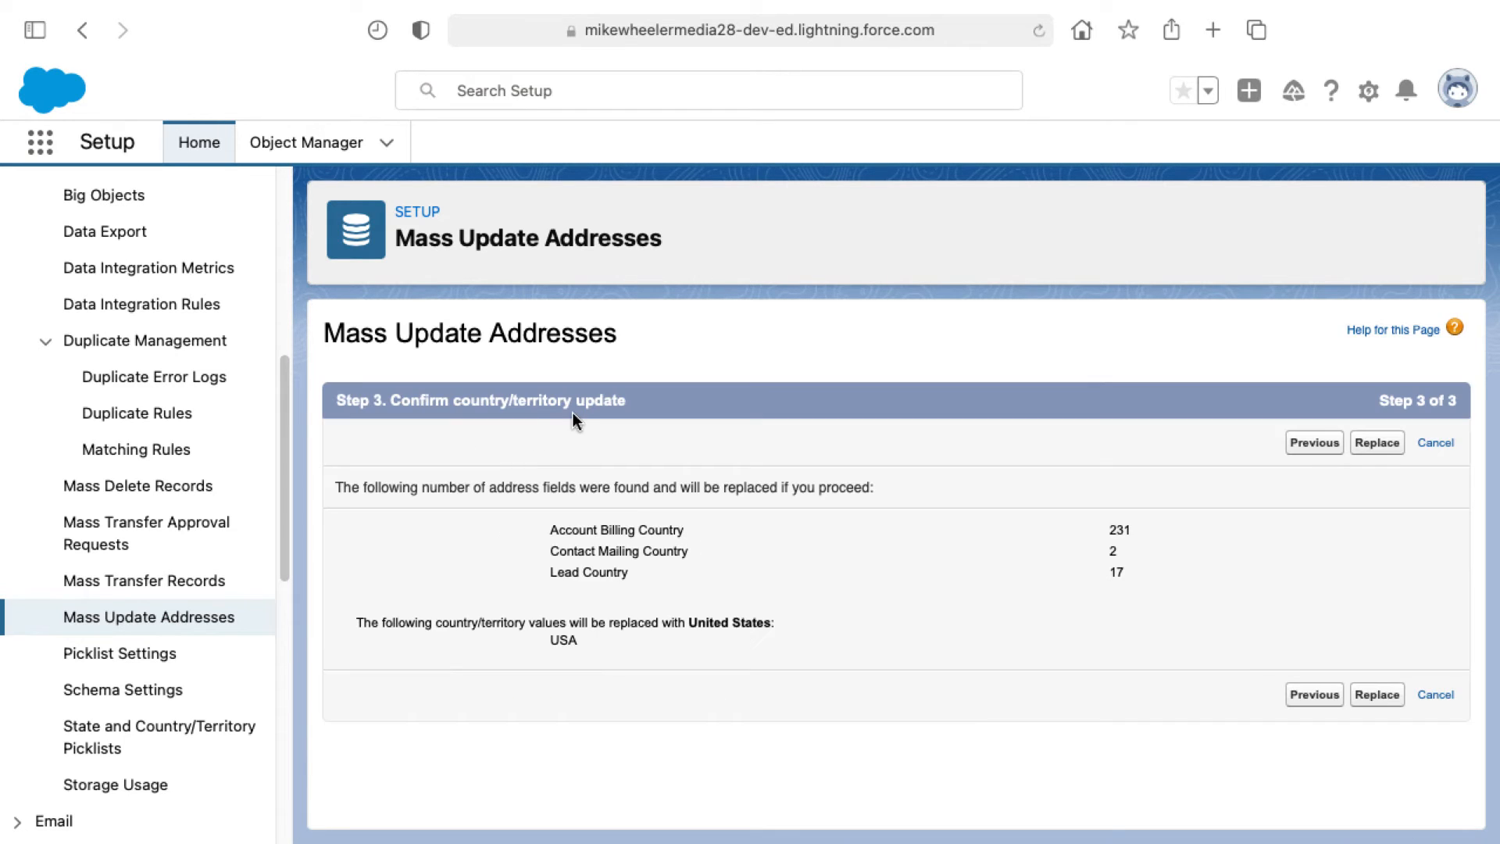
mouse_move(572, 467)
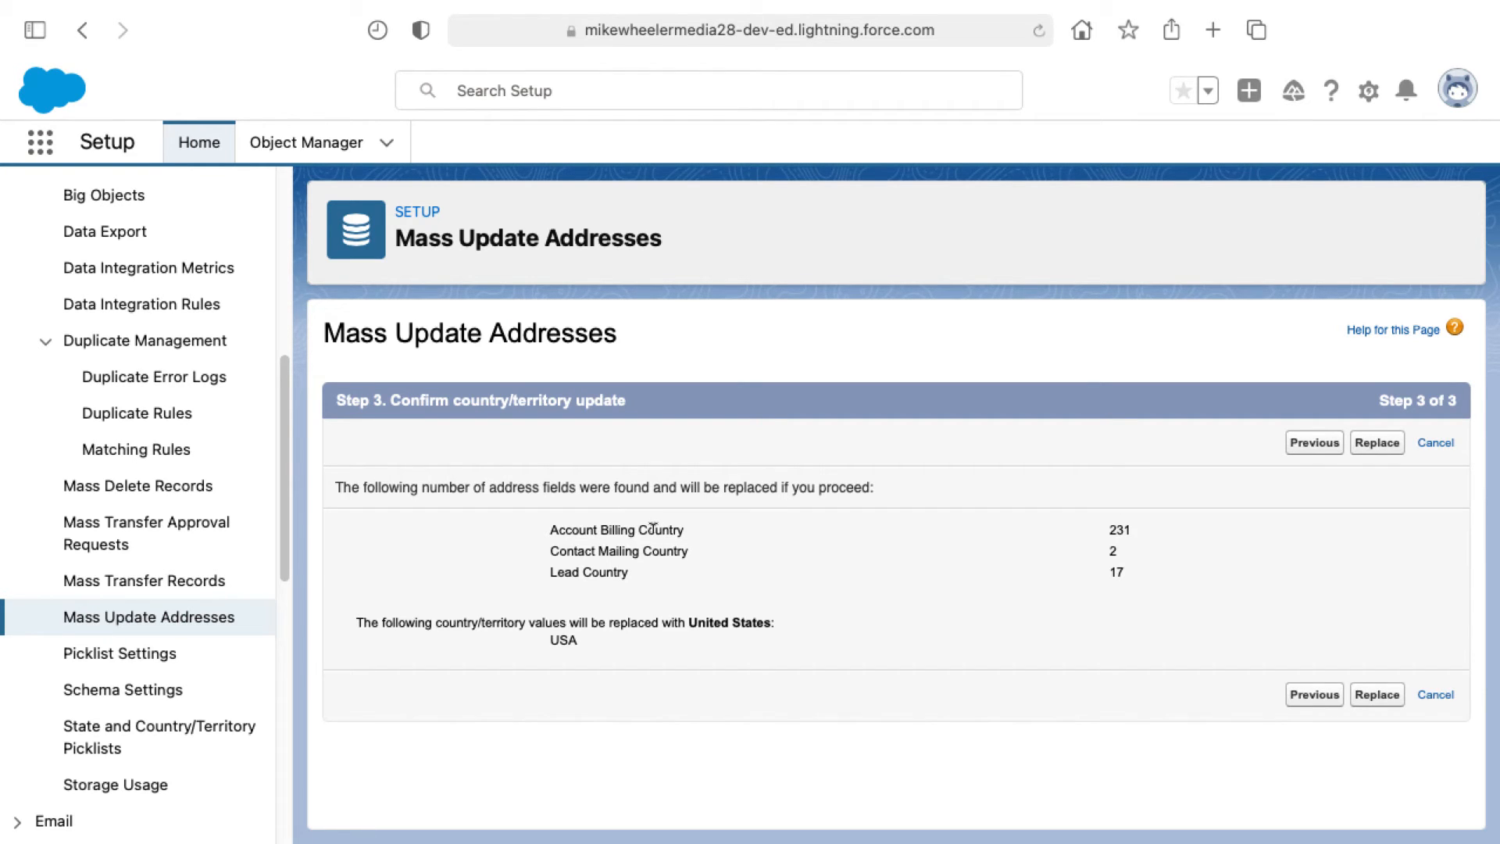
mouse_move(586, 552)
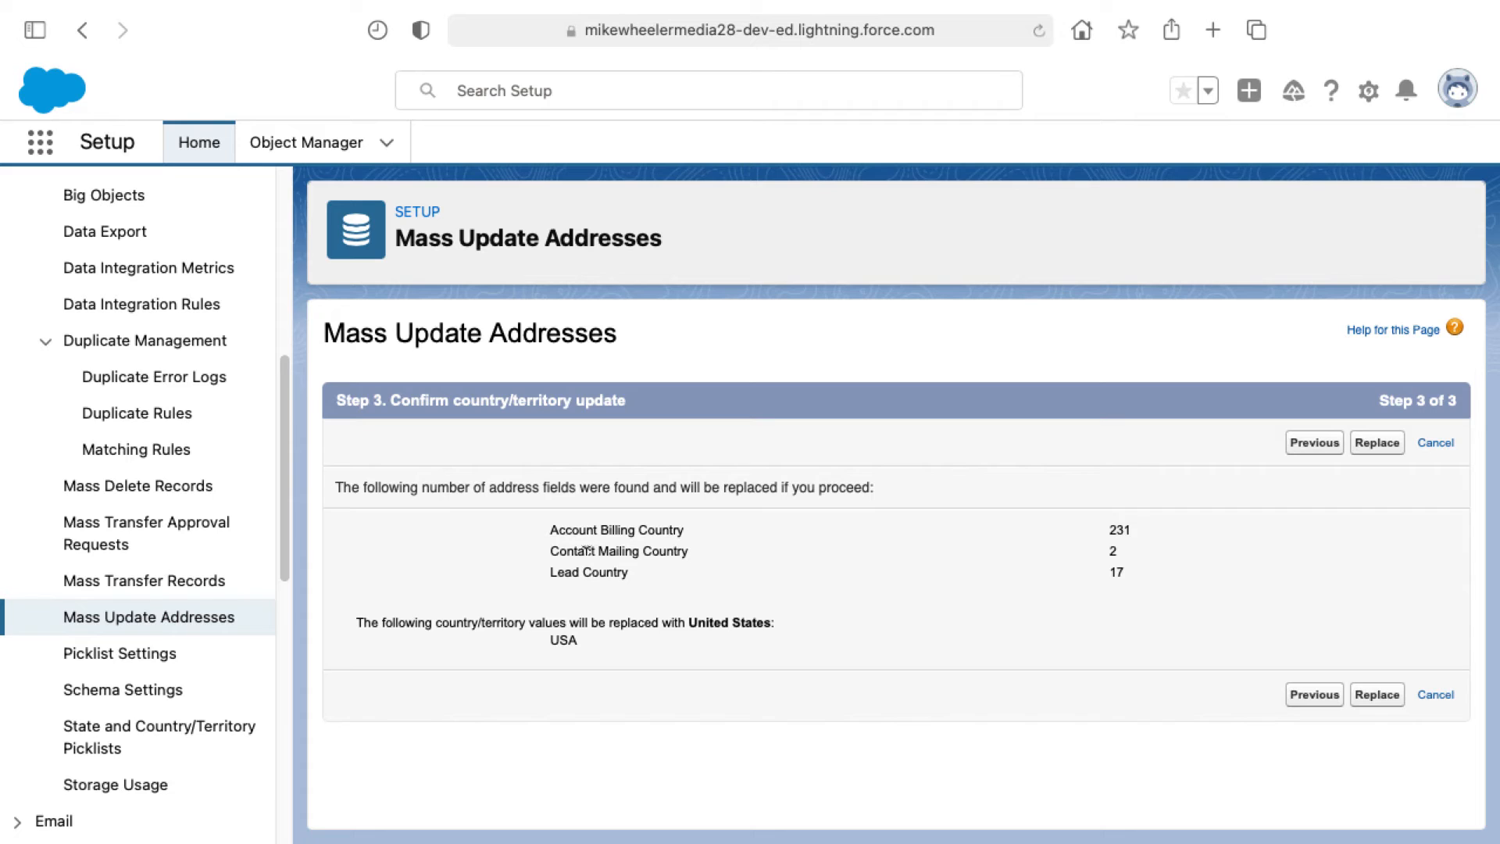
mouse_move(1087, 582)
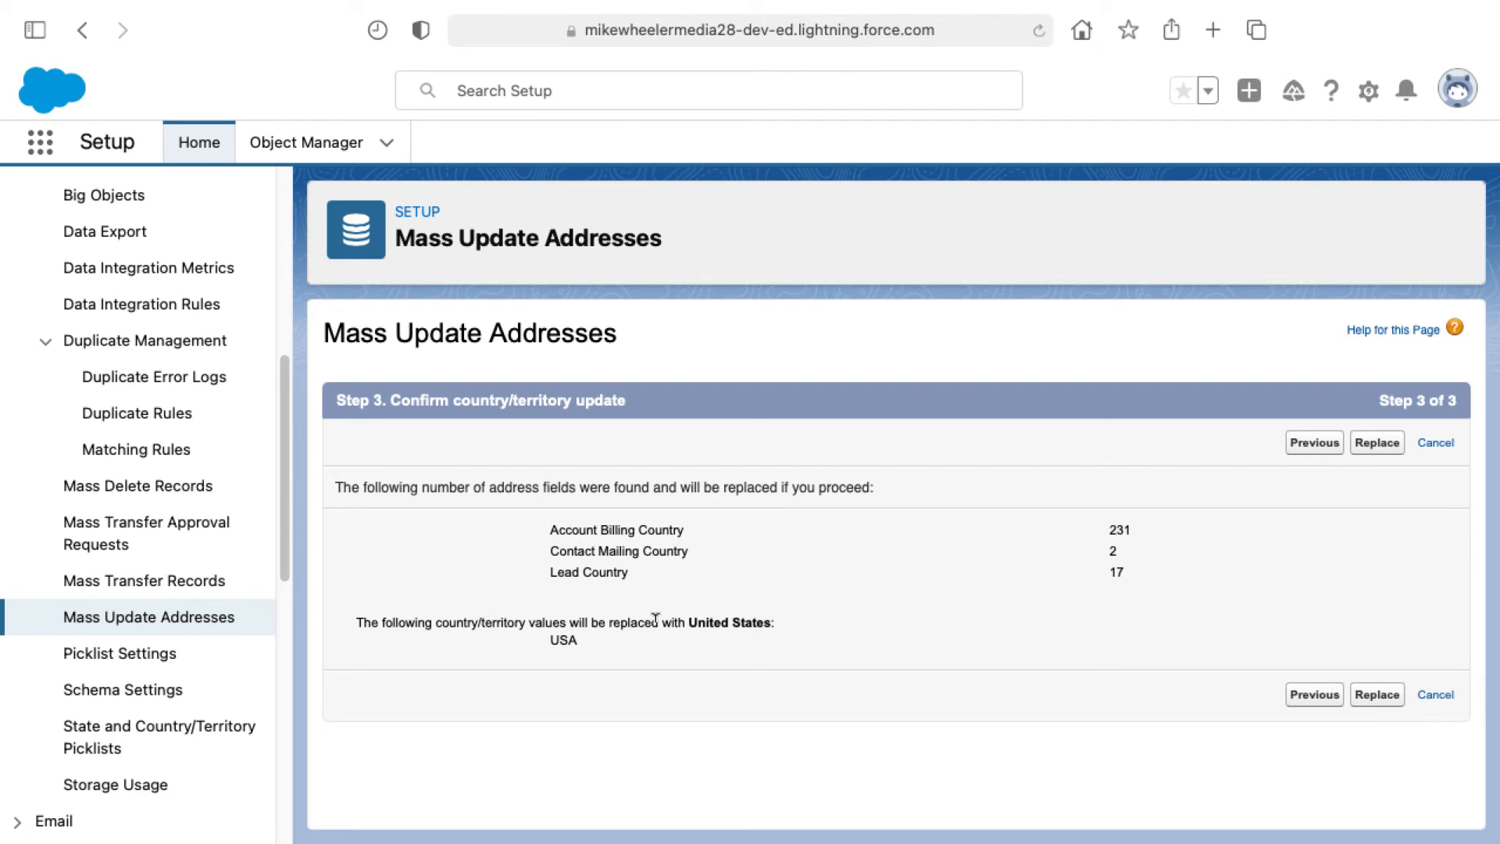
mouse_move(585, 650)
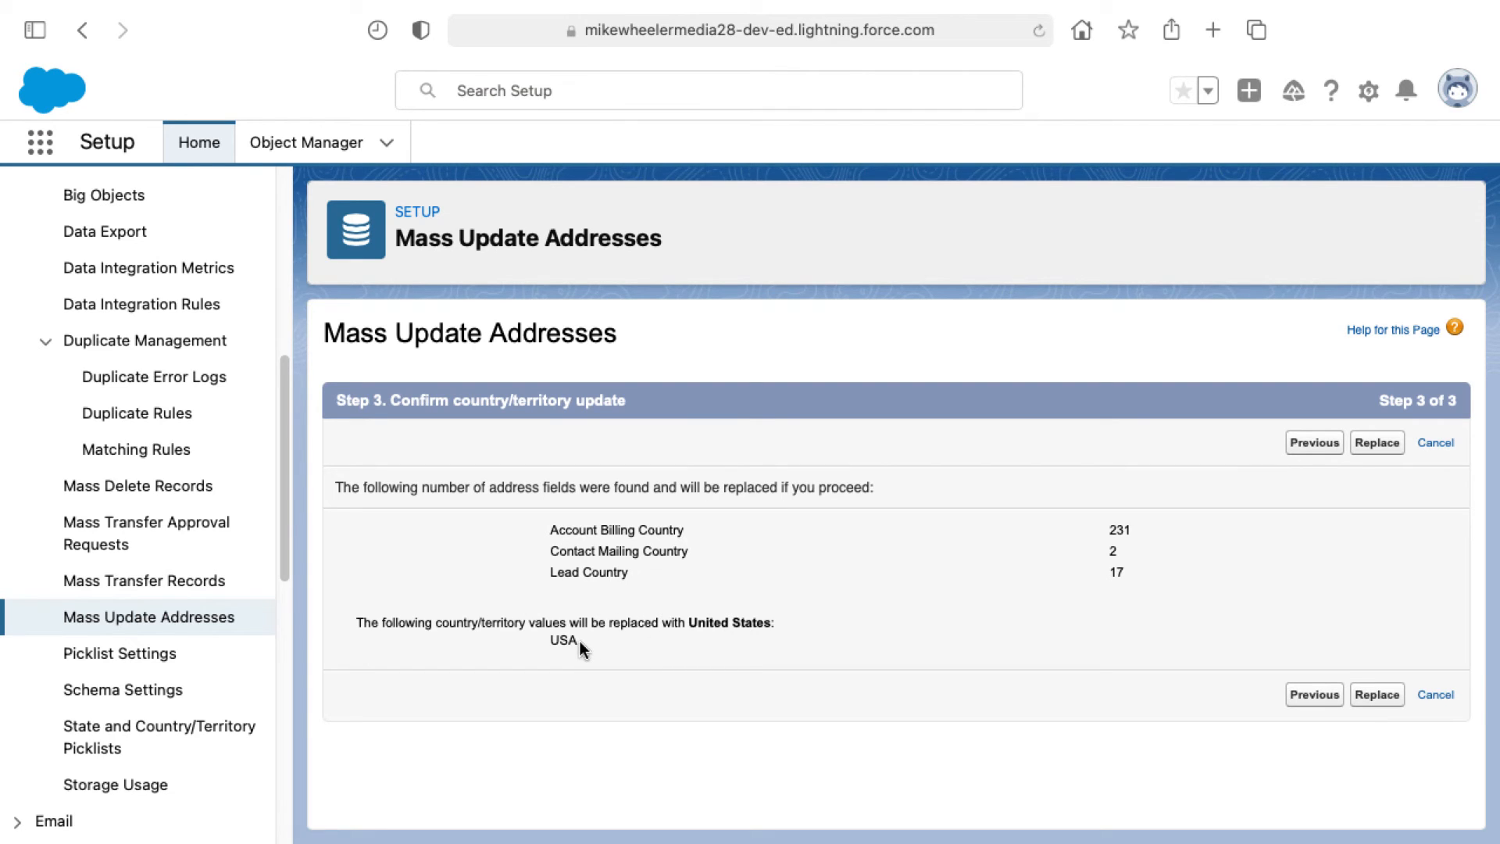
mouse_move(565, 658)
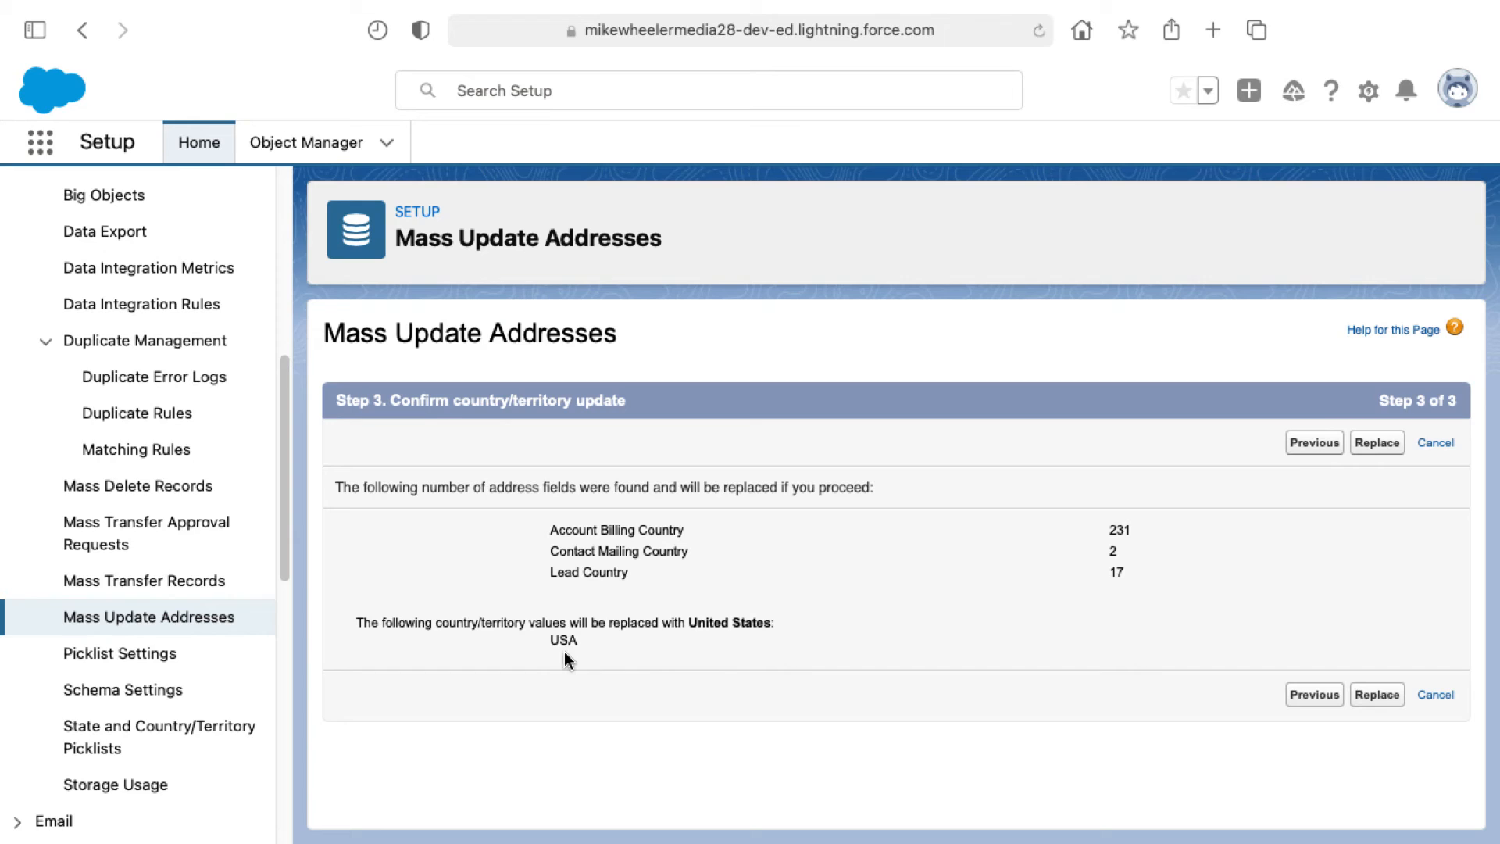
mouse_move(570, 658)
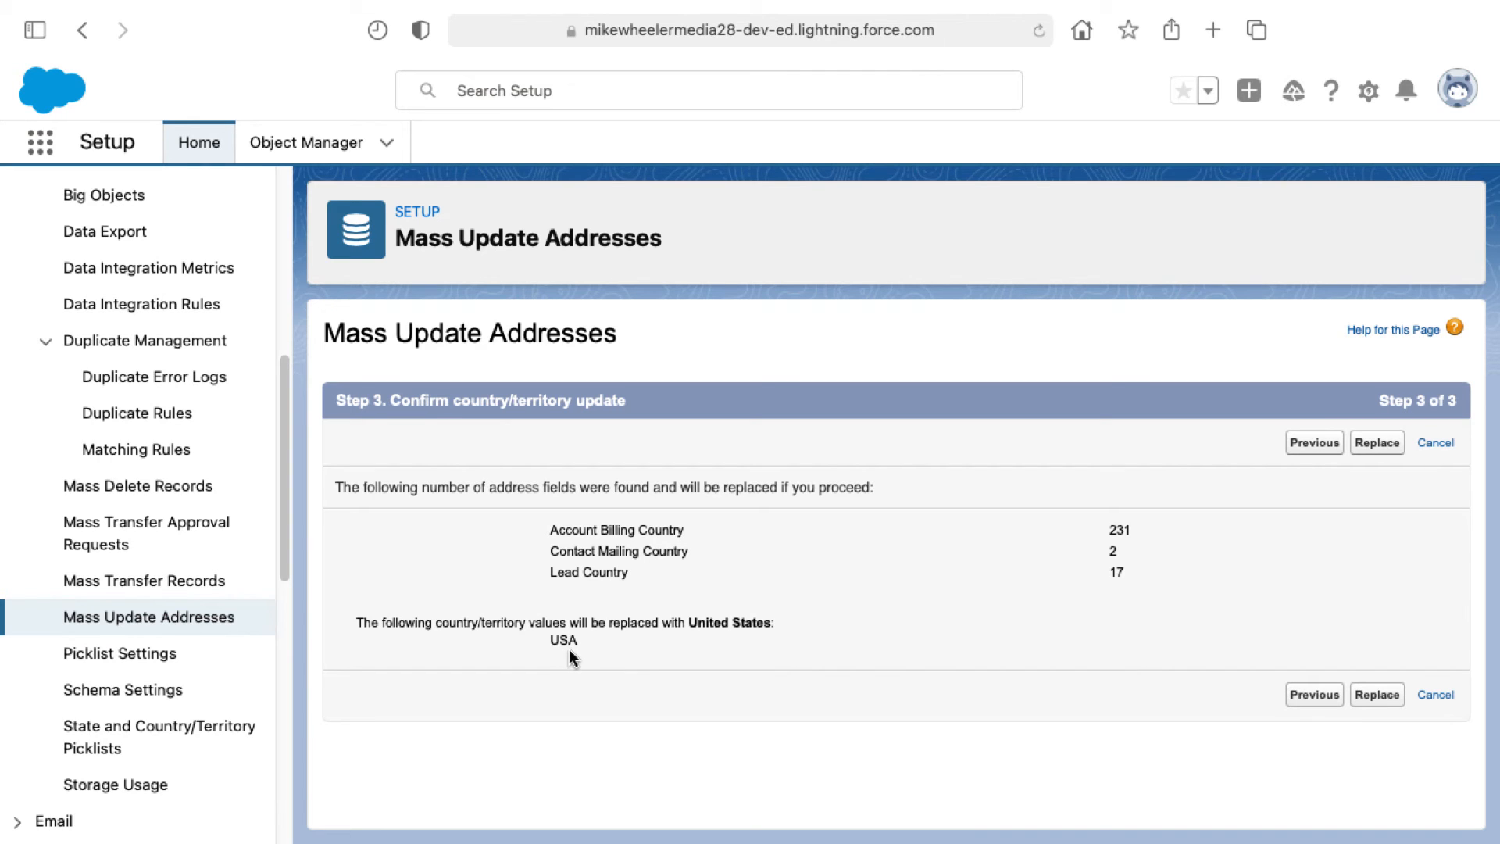
mouse_move(578, 644)
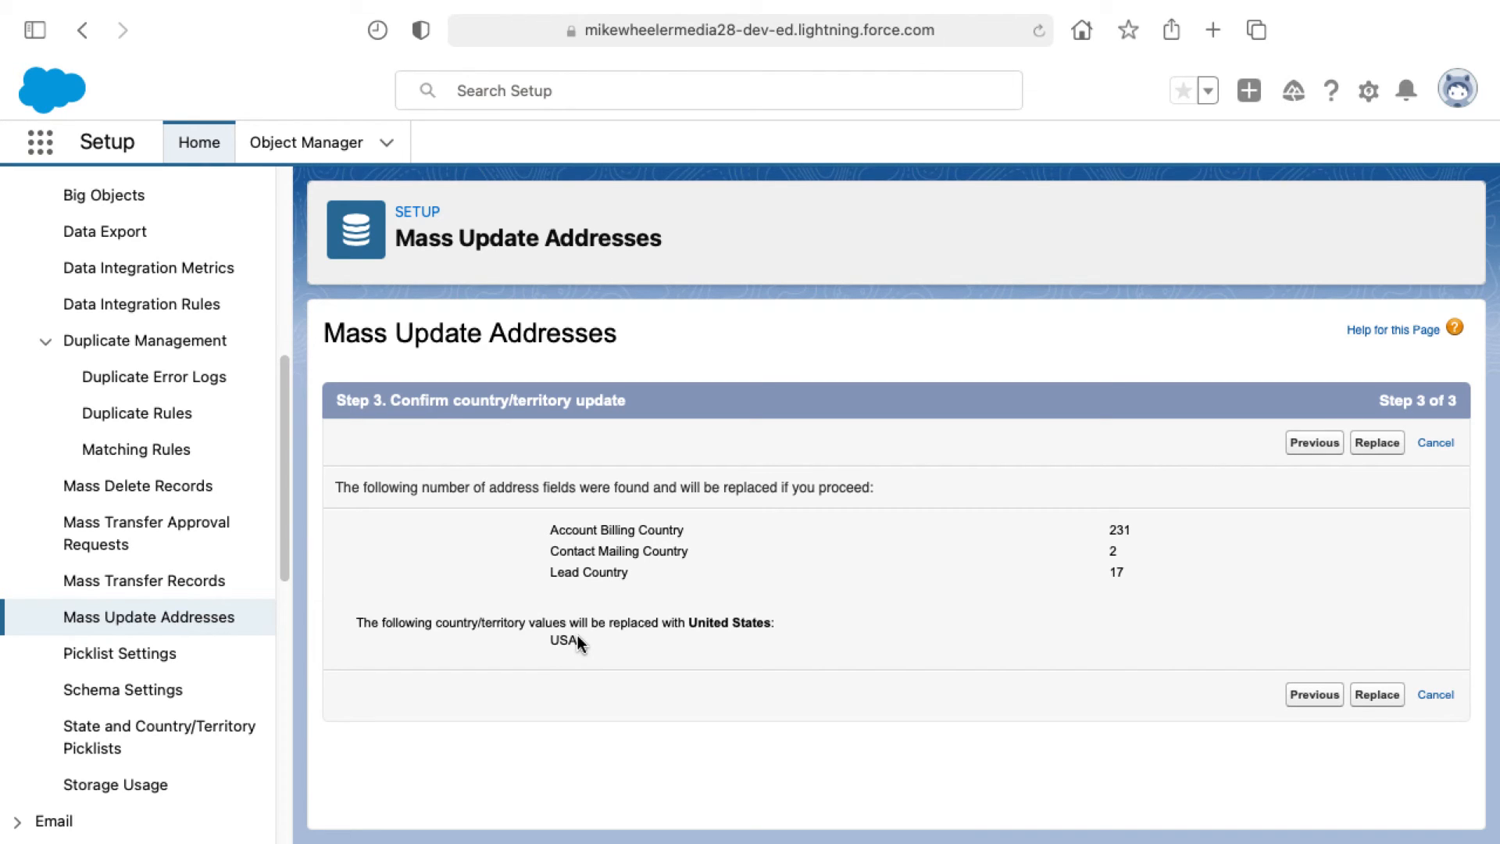
mouse_move(924, 664)
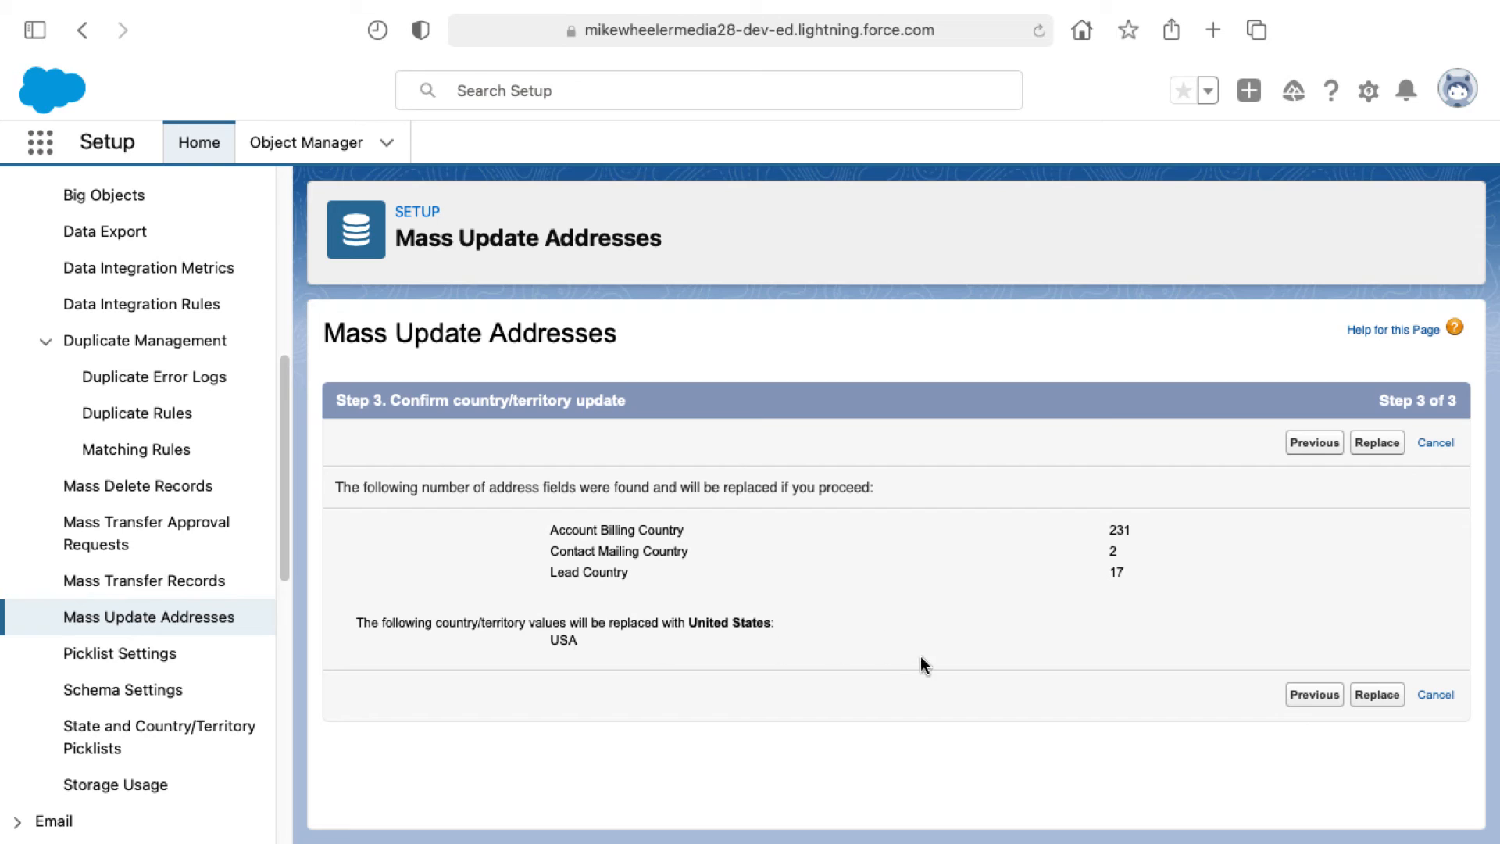
mouse_move(1081, 620)
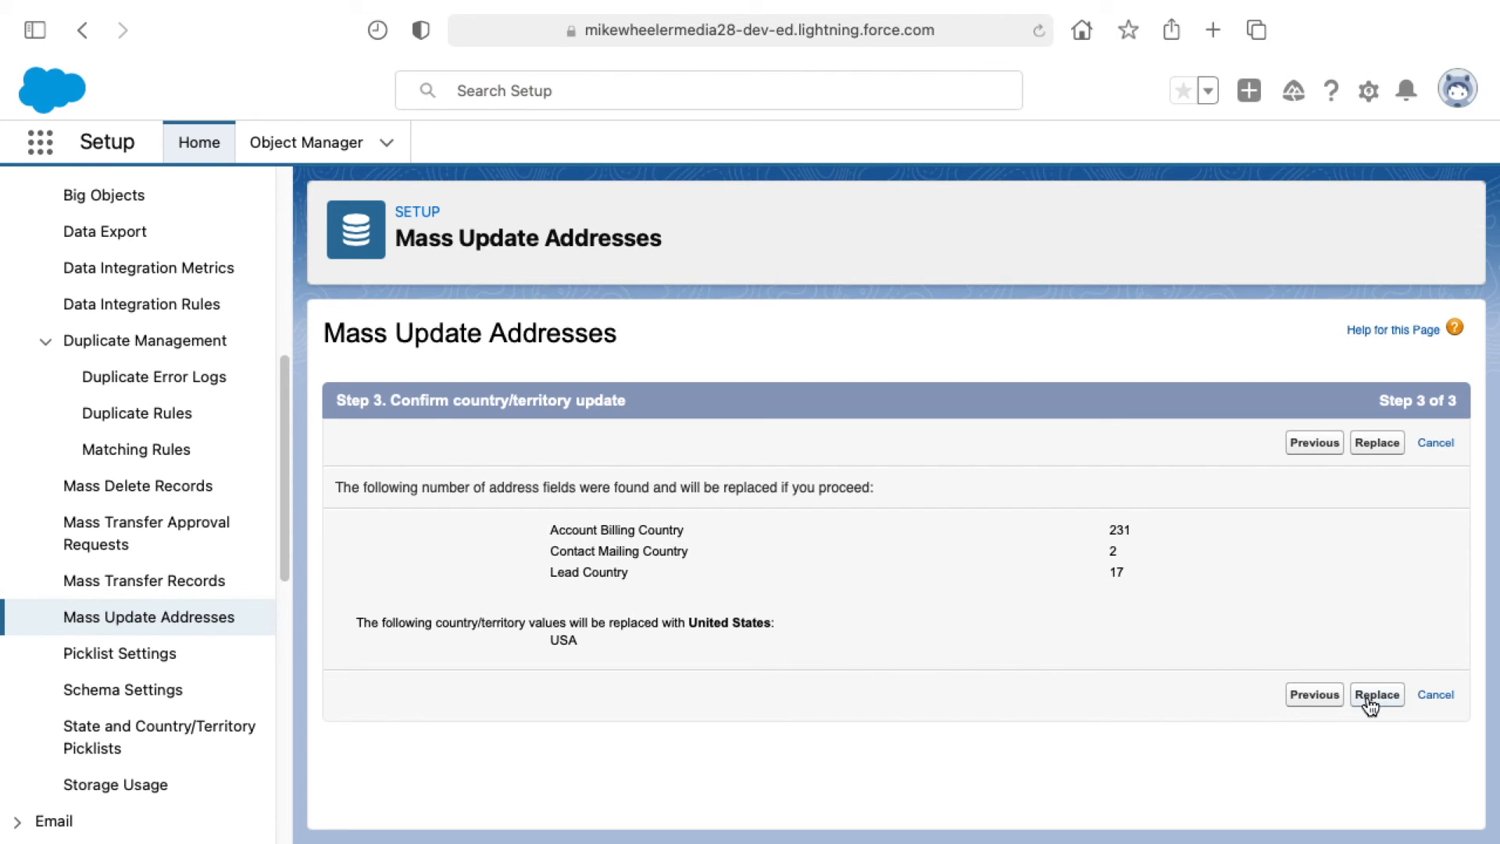
- Run the replacement of USA with United States across account, contact and lead records
left_click(1378, 693)
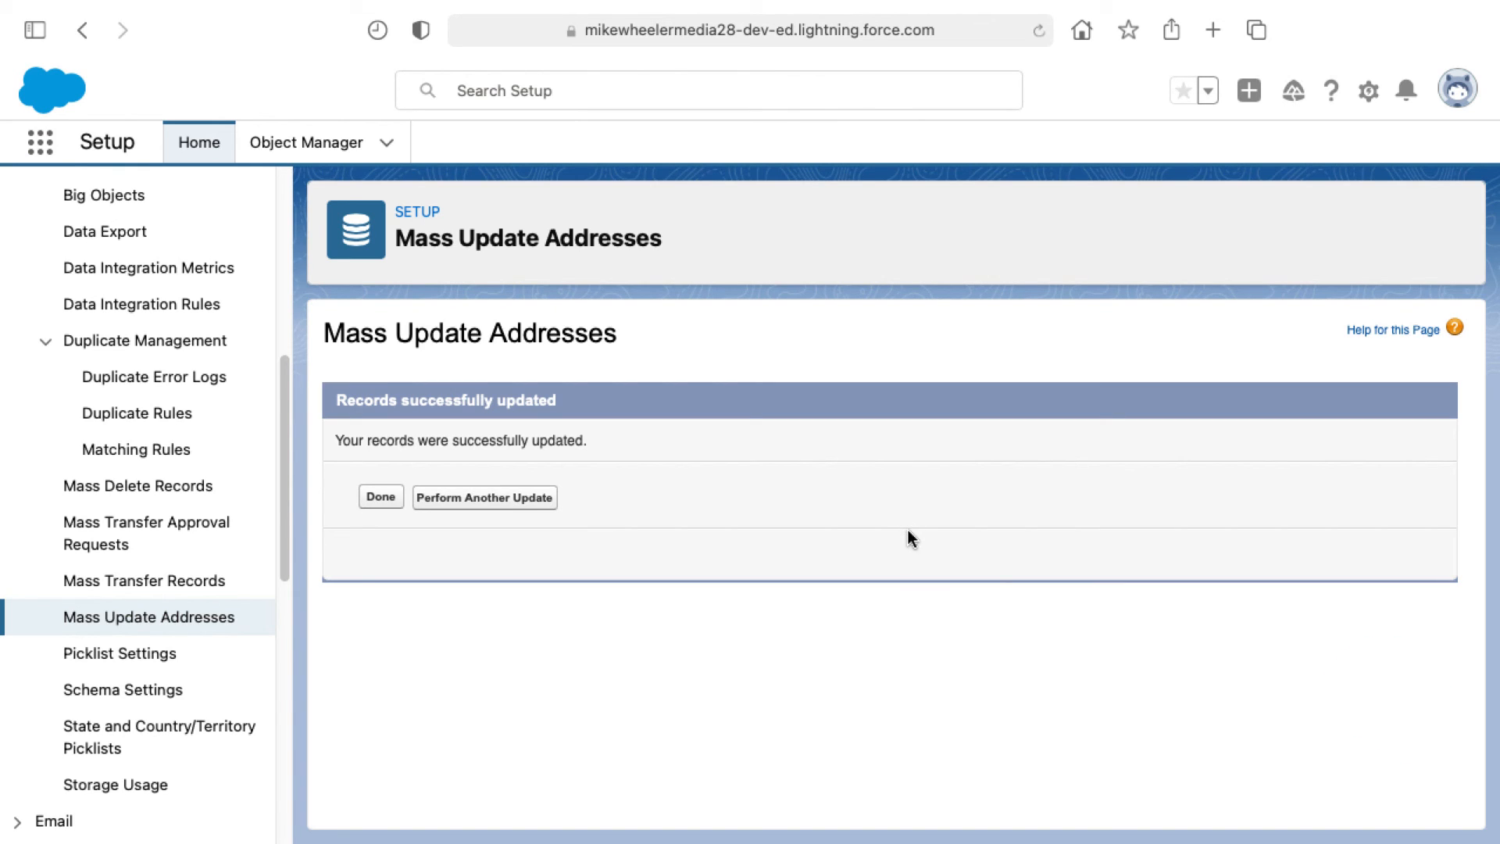
mouse_move(712, 526)
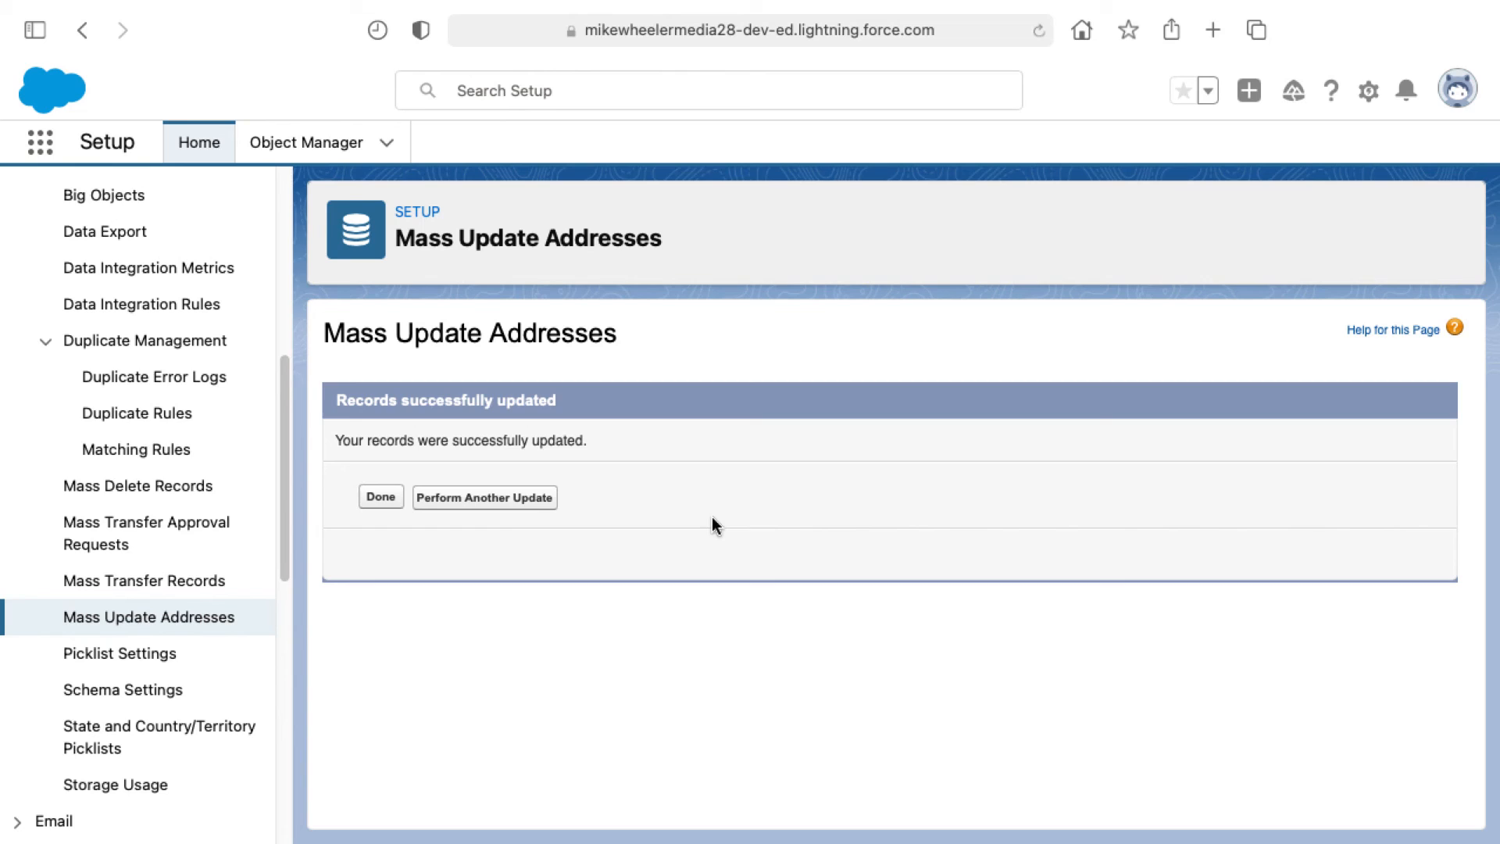
mouse_move(485, 497)
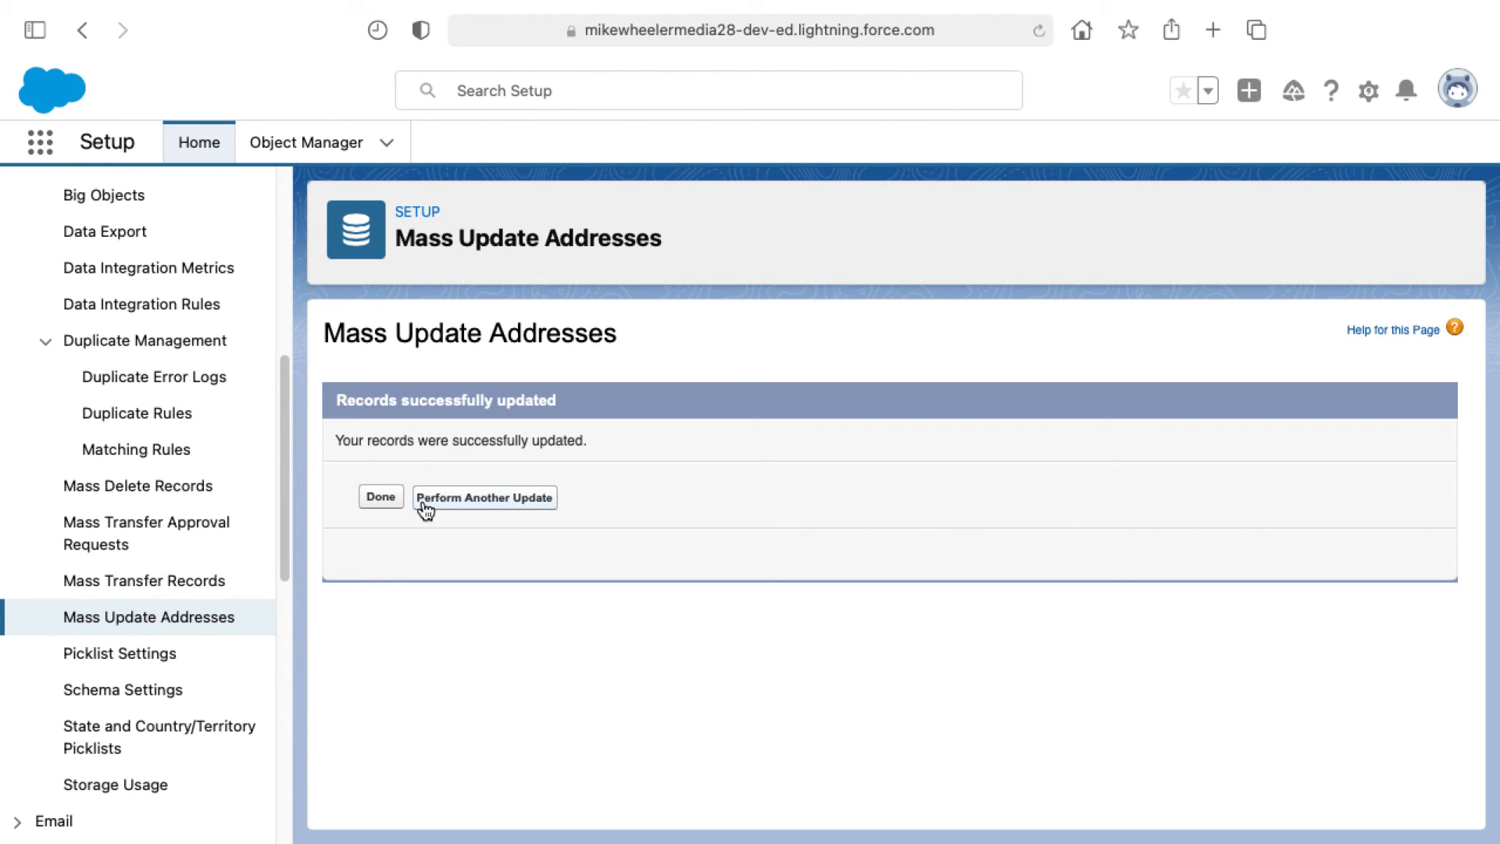
mouse_move(381, 496)
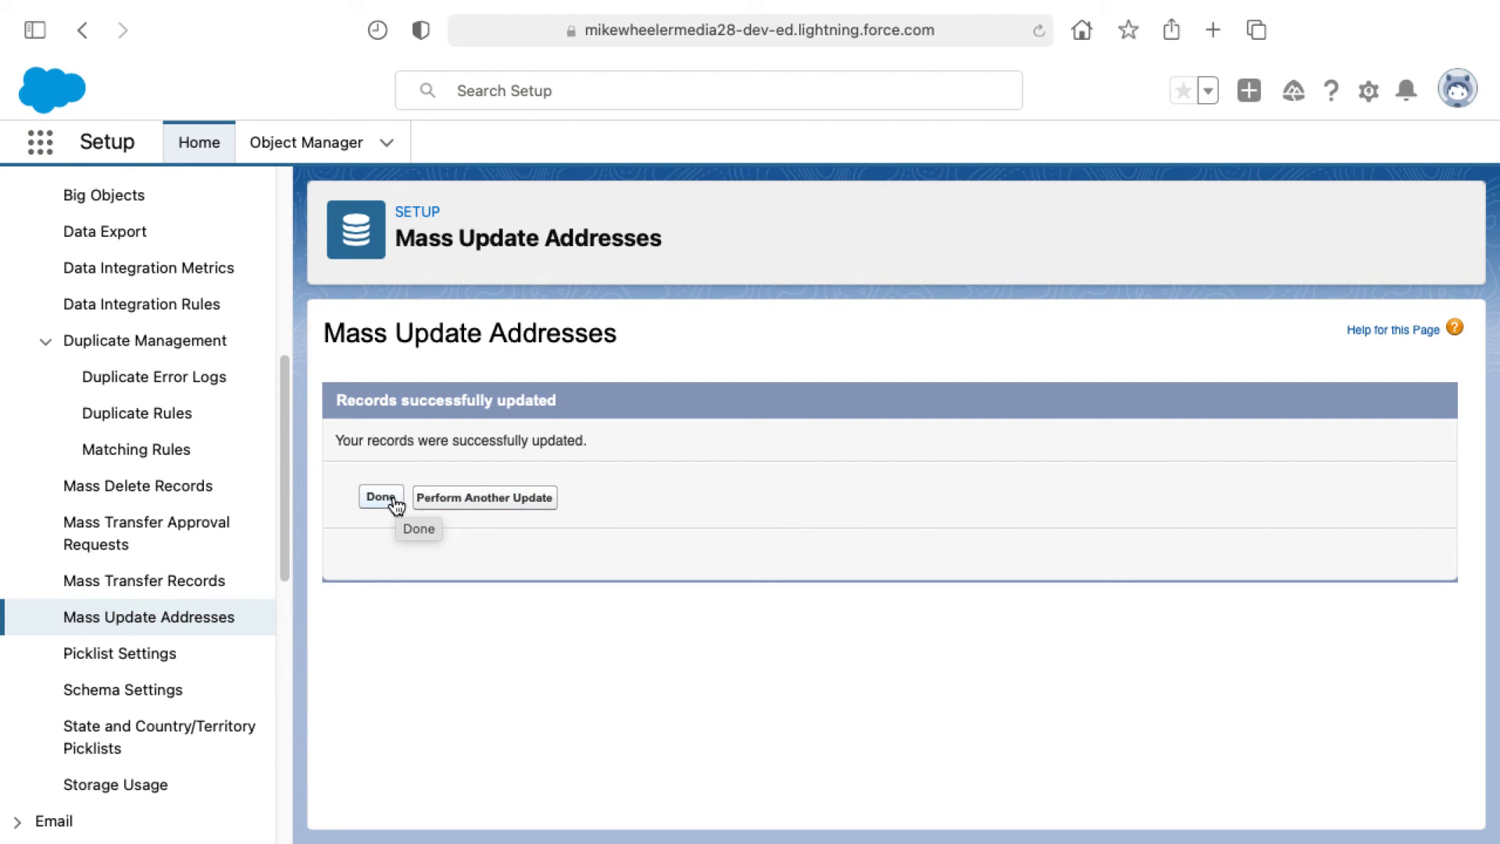